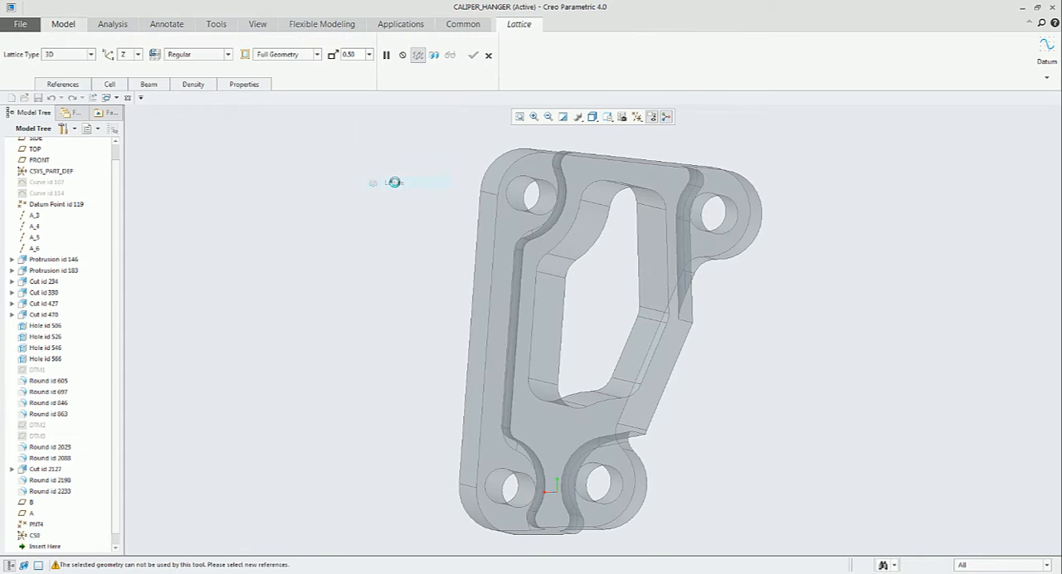
Step: Enable Convert Solid in the lattice References so the whole hanger body becomes lattice
click(63, 82)
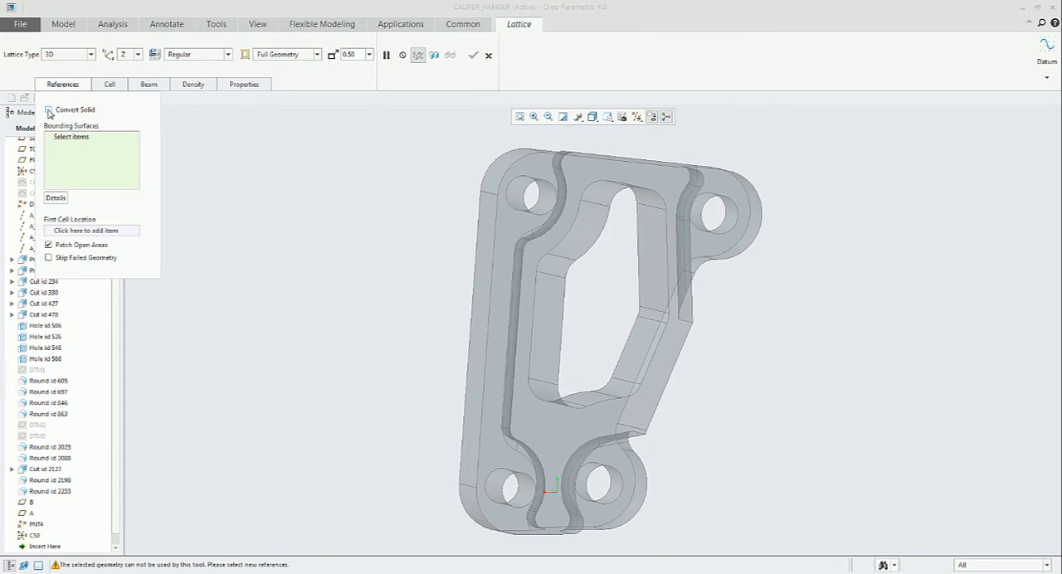
click(48, 109)
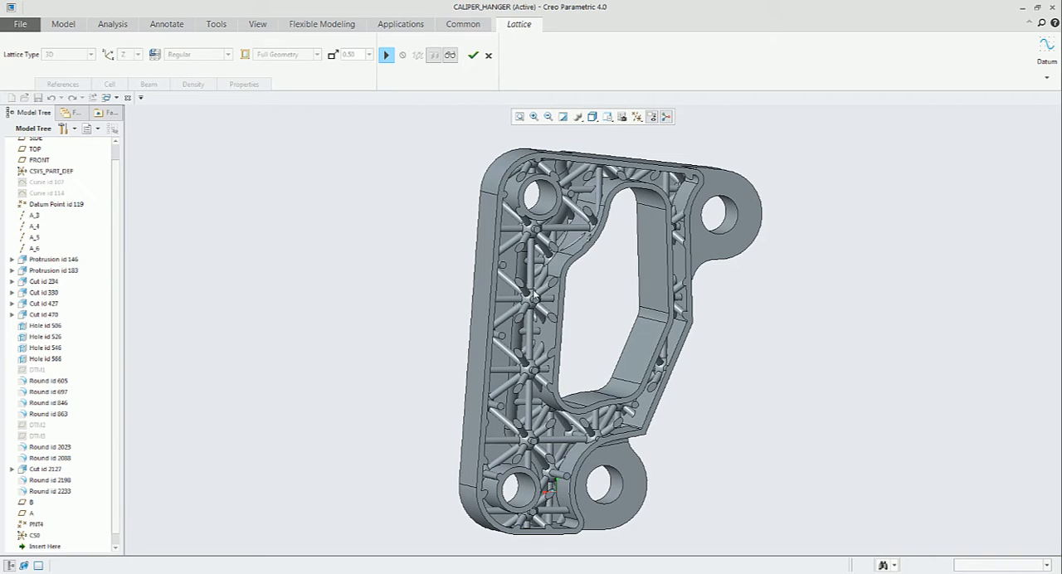
click(385, 55)
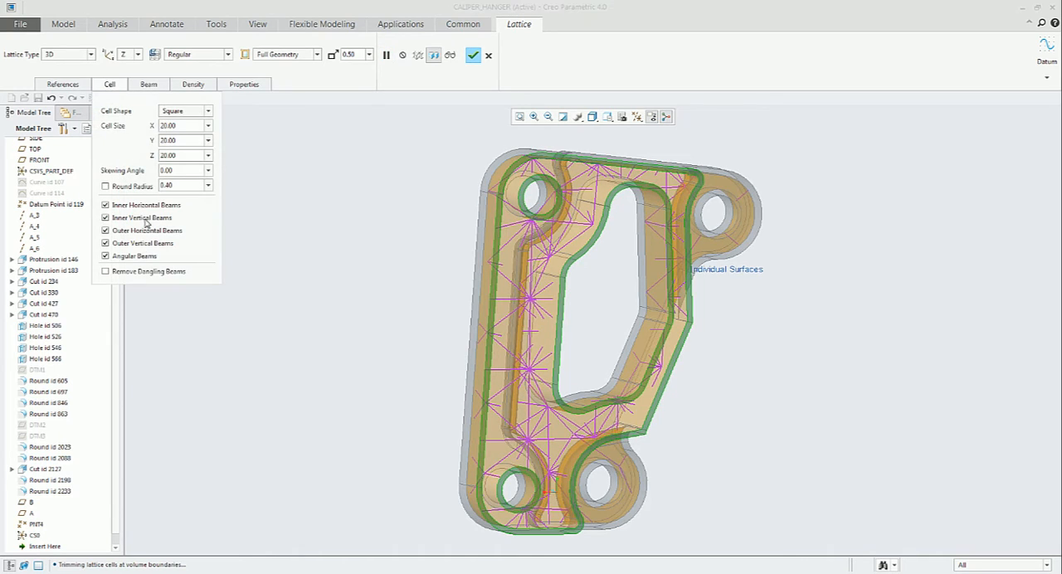
click(106, 272)
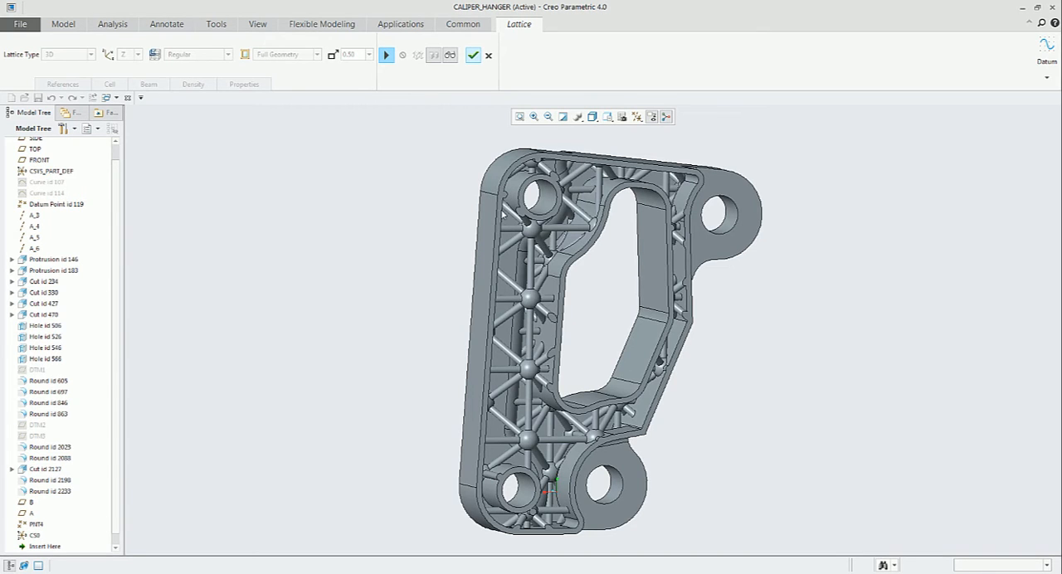
Step: Return from preview and enable Remove Dangling Beams in the Cell settings
click(109, 83)
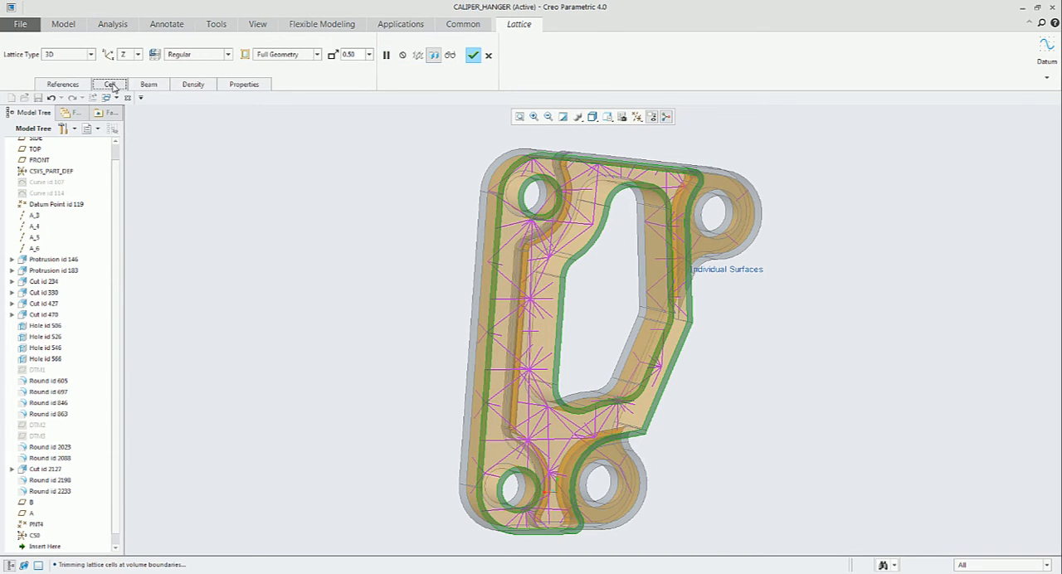
click(110, 82)
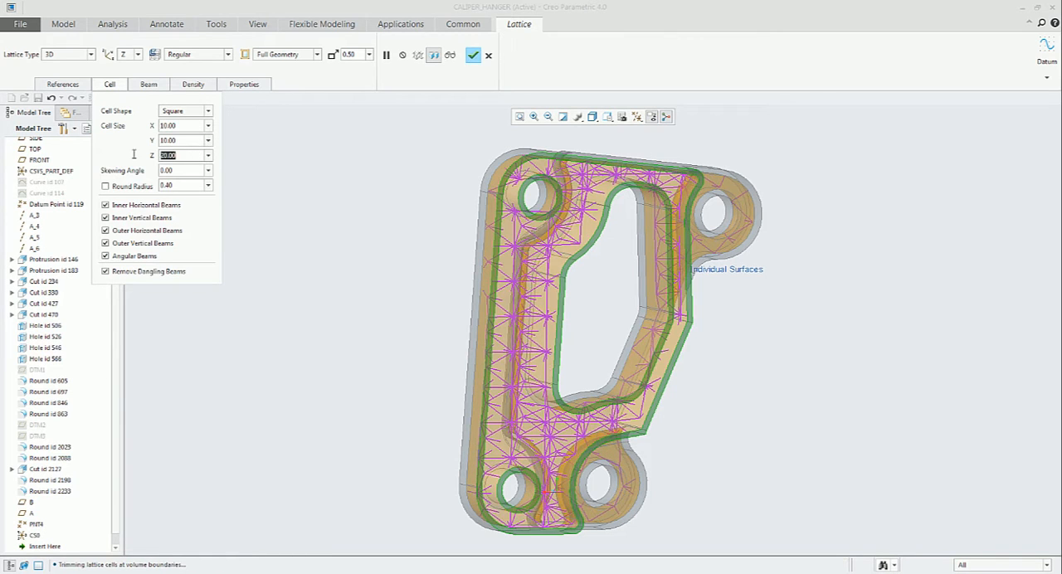
click(63, 83)
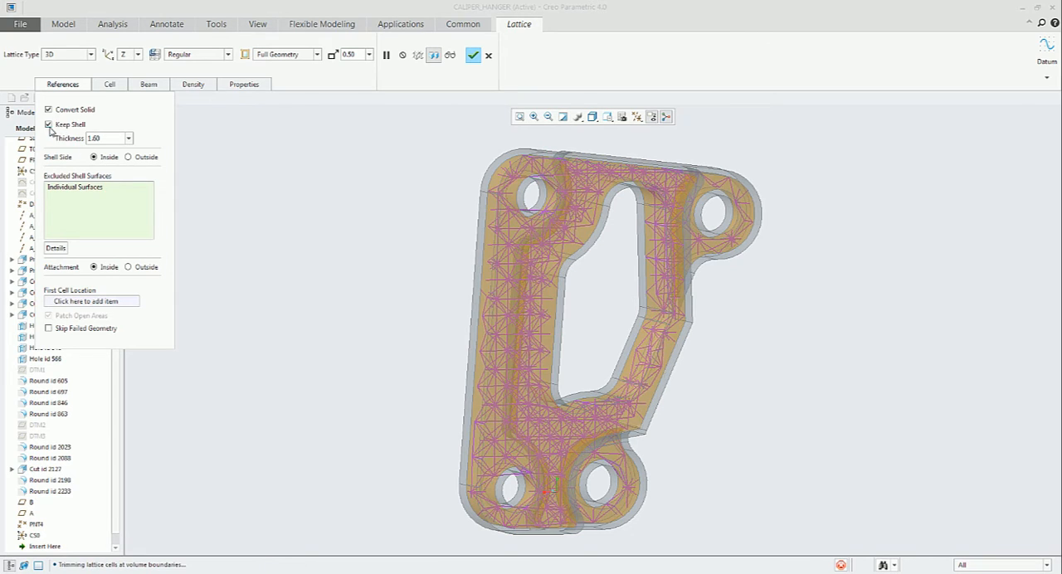
Step: Turn off Keep Shell so the hanger is lattice beams only, then move to Density settings
click(48, 124)
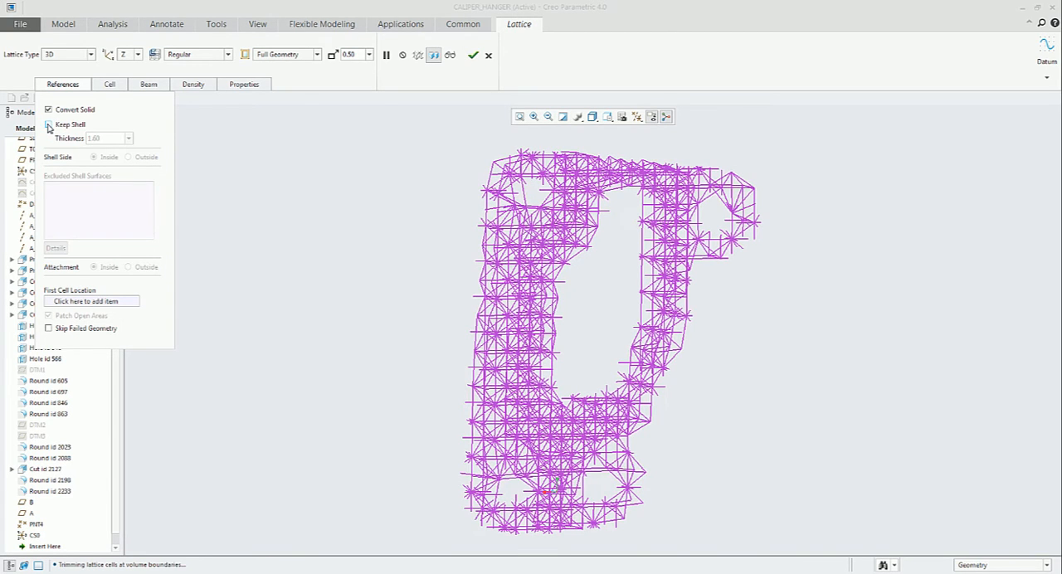
click(48, 122)
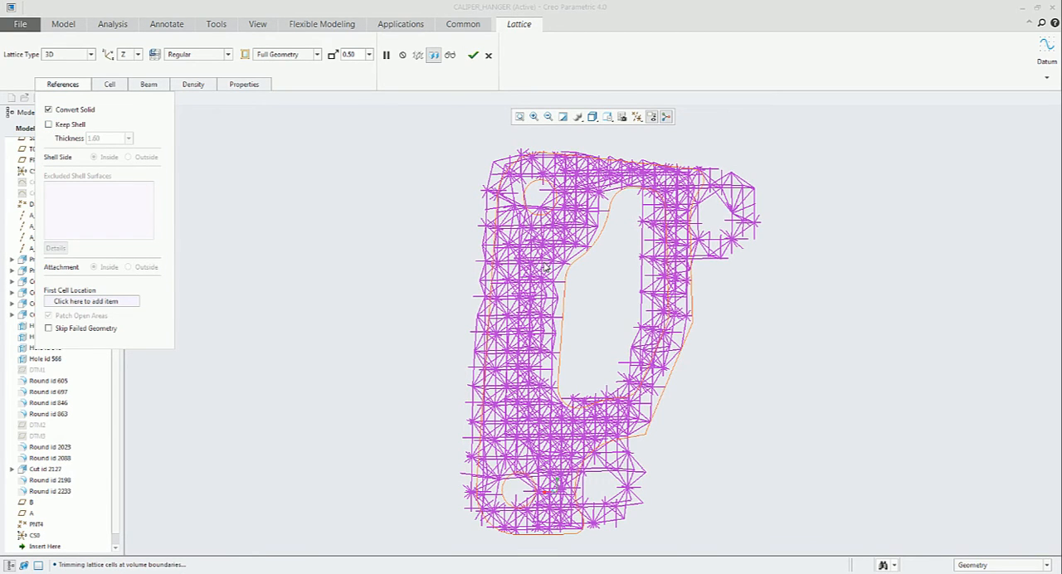
click(193, 83)
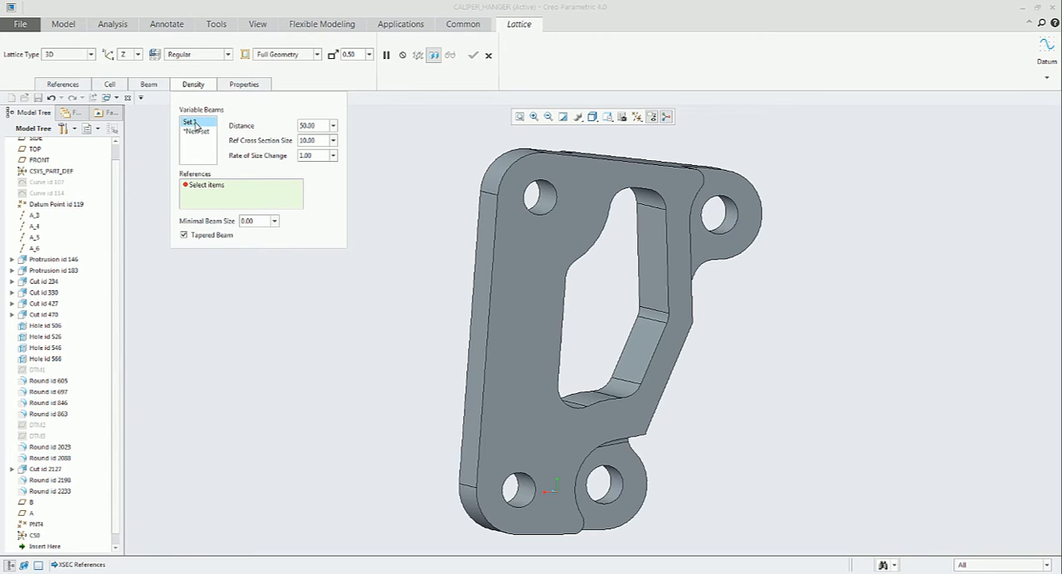
Step: Reference the hanger's side surface for variable density with Ref Cross Section Size 2
click(480, 332)
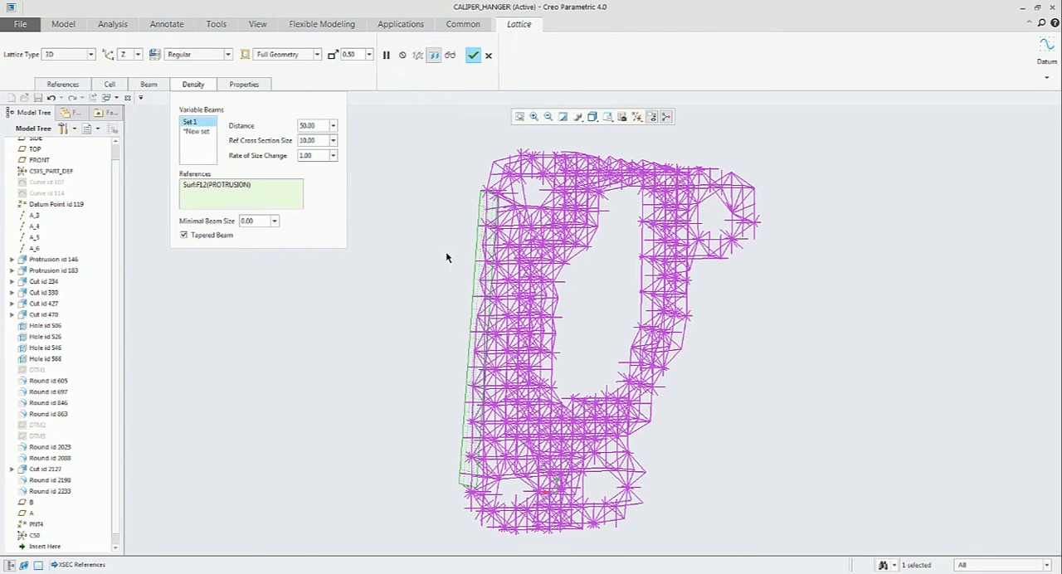
triple_click(312, 140)
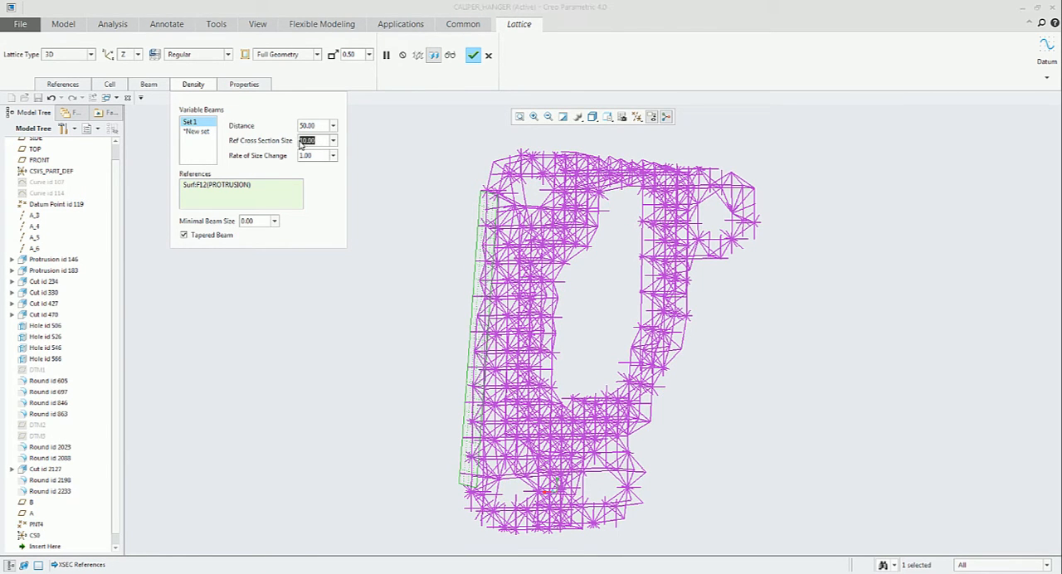
text(2)
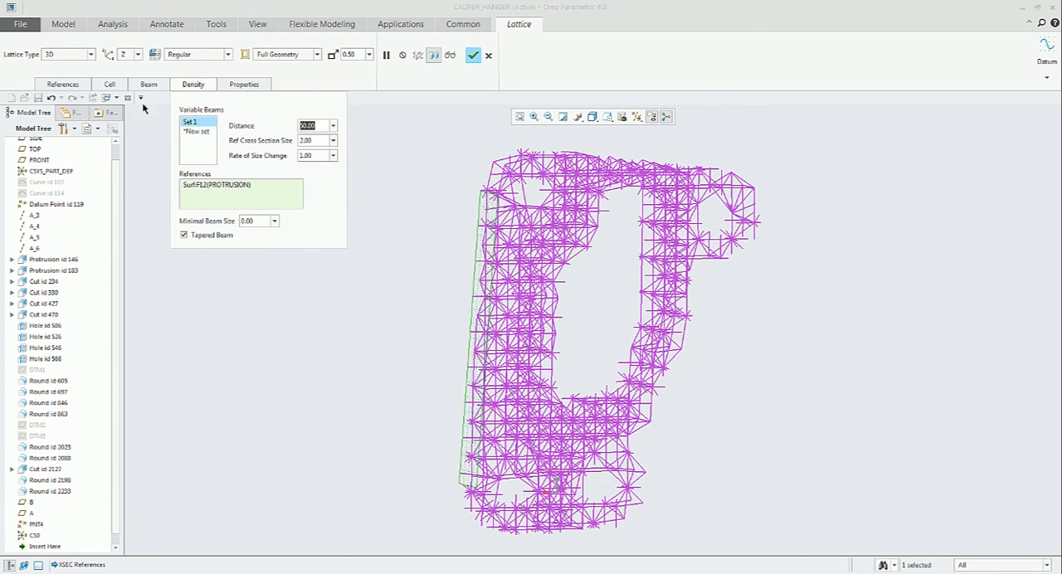
click(150, 83)
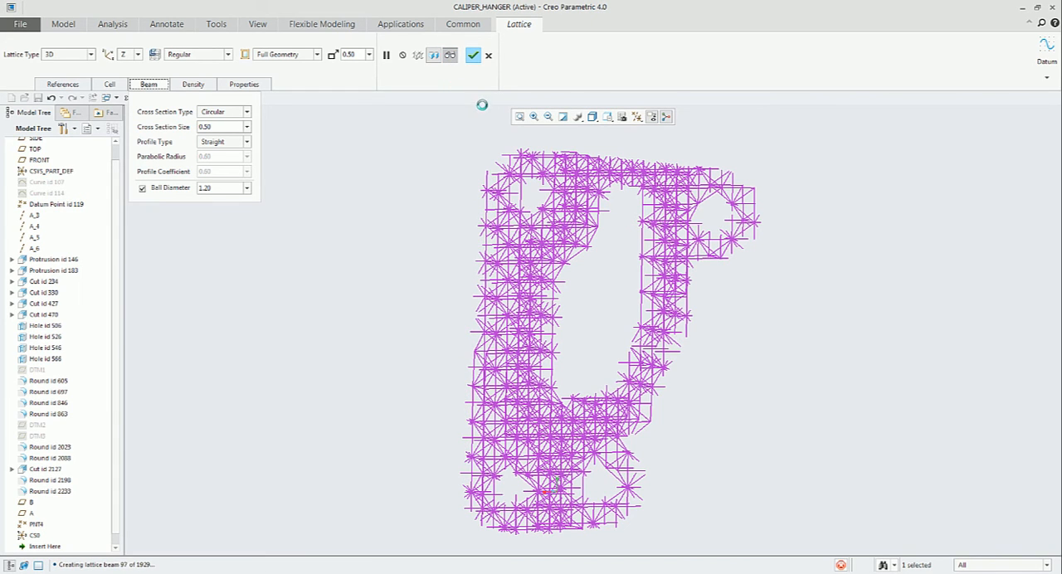
Step: Preview the variable-density lattice and view it from the BACK saved orientation
click(387, 55)
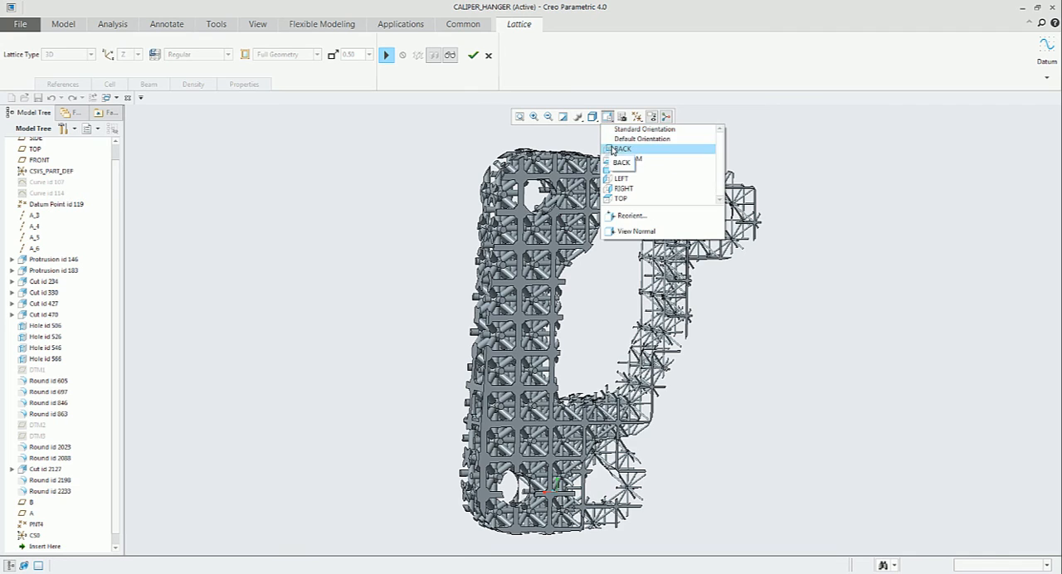
click(620, 149)
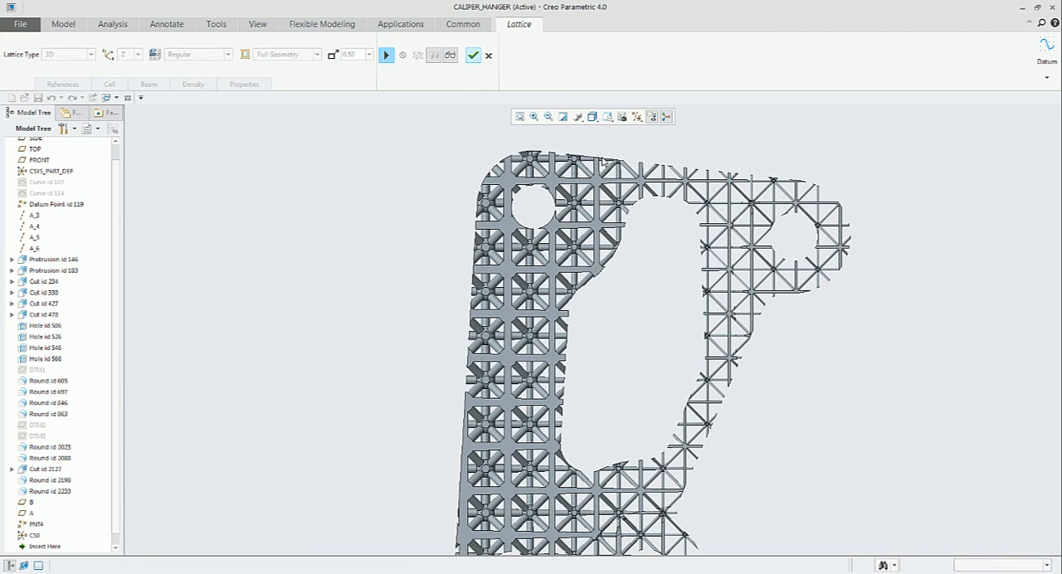